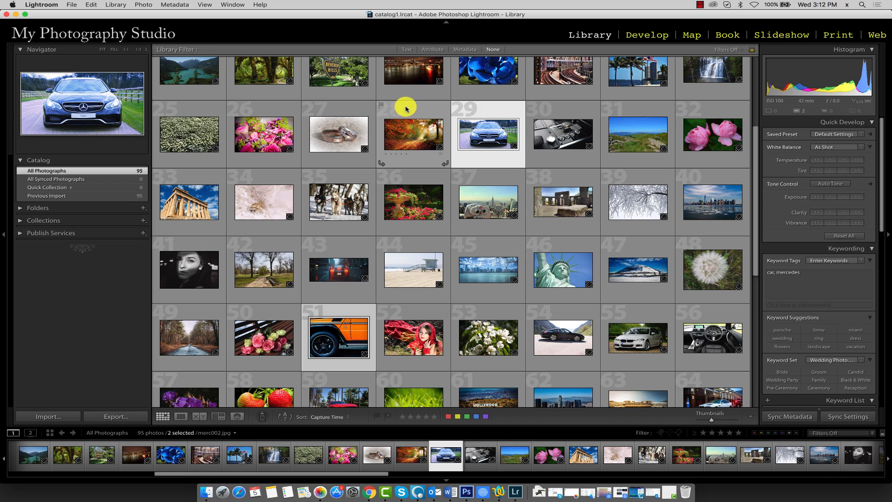
Step: Select only the autumn forest photo, thumbnail 28 in the Library grid
click(413, 134)
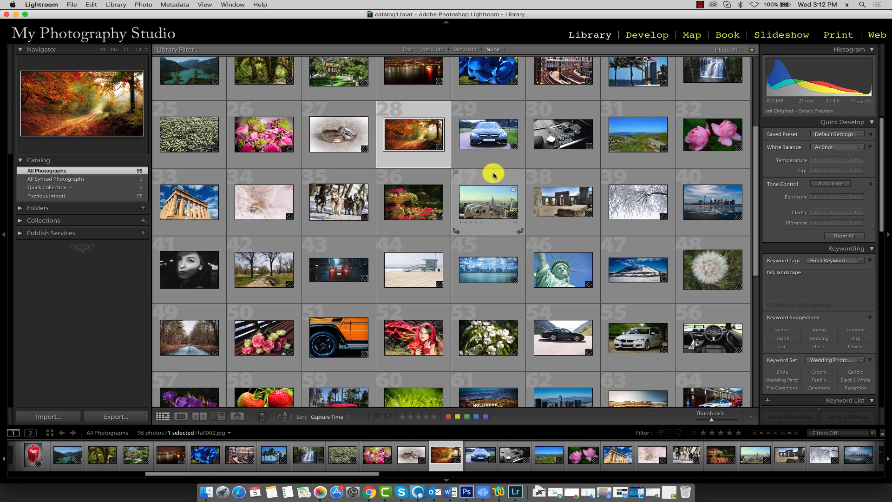
mouse_move(503, 113)
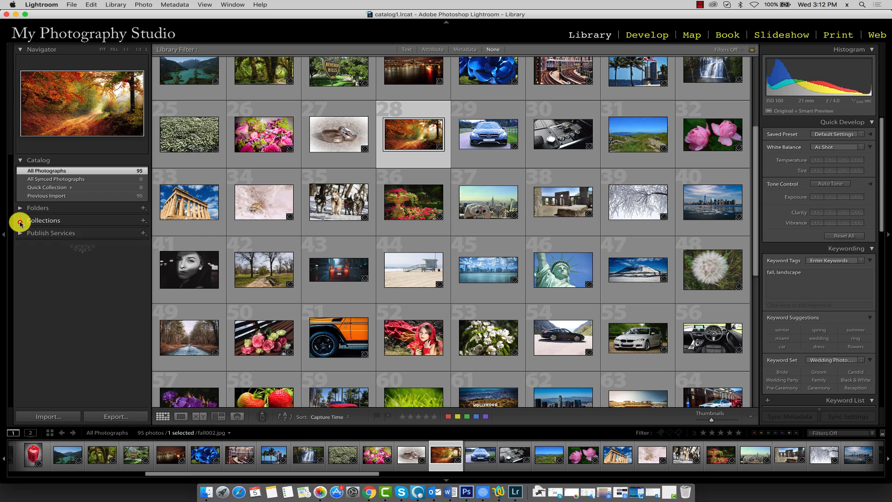
Step: Expand the Collections panel and bring up the add-collection menu
click(21, 220)
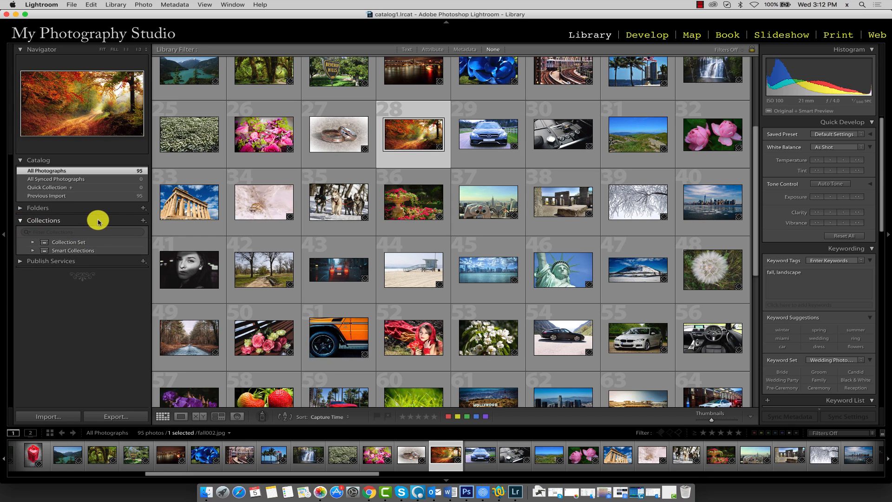
mouse_move(142, 223)
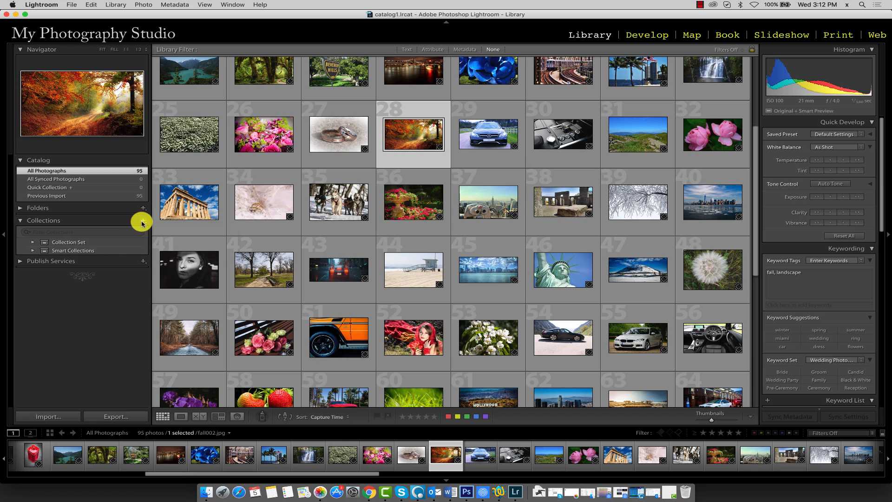
click(143, 222)
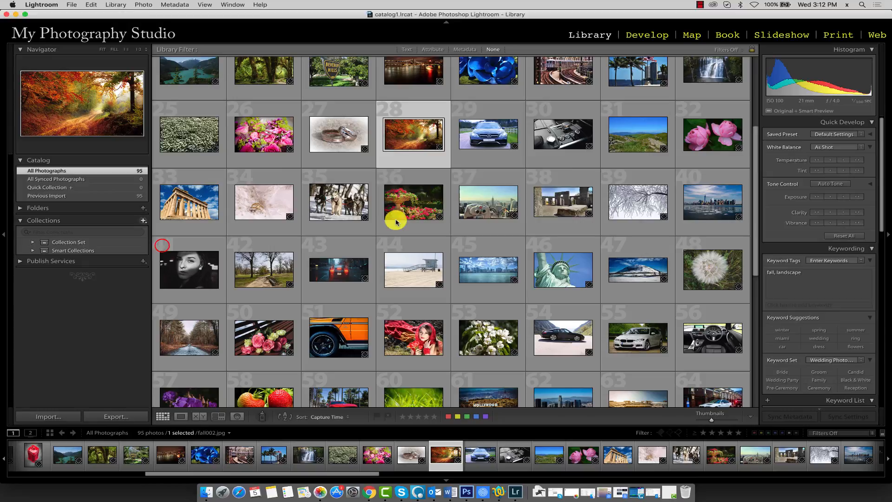
Step: Start a new collection set named My Studio Collection, left at top level with nesting unchecked
click(143, 220)
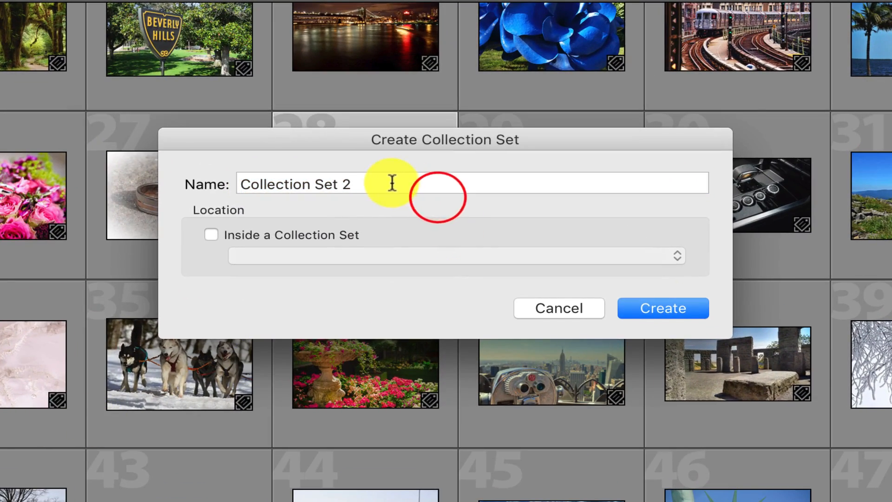
text(My)
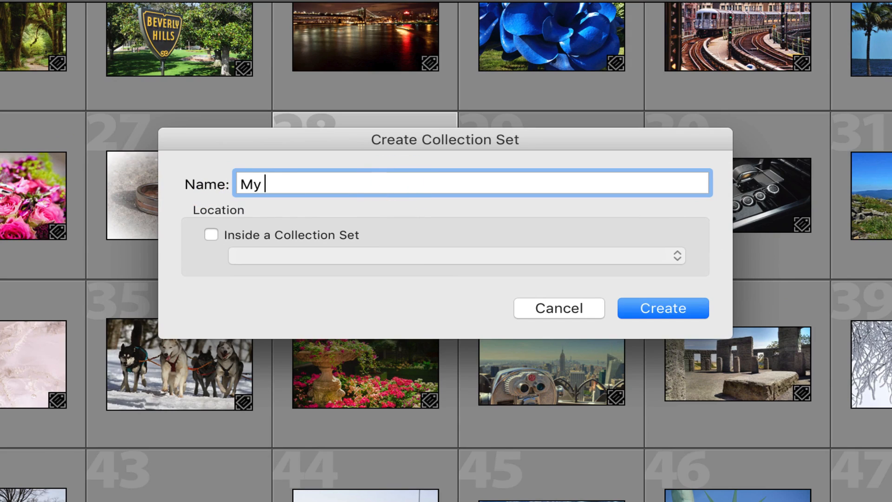
text(Studio Collection)
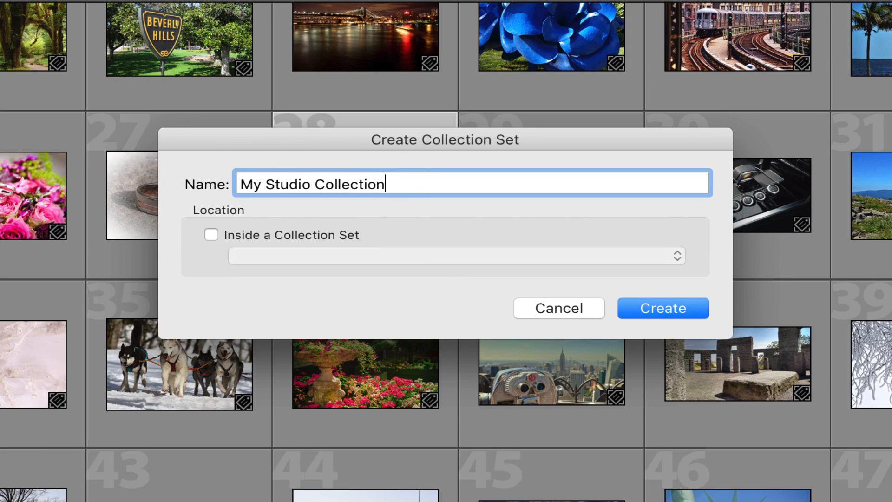
mouse_move(275, 224)
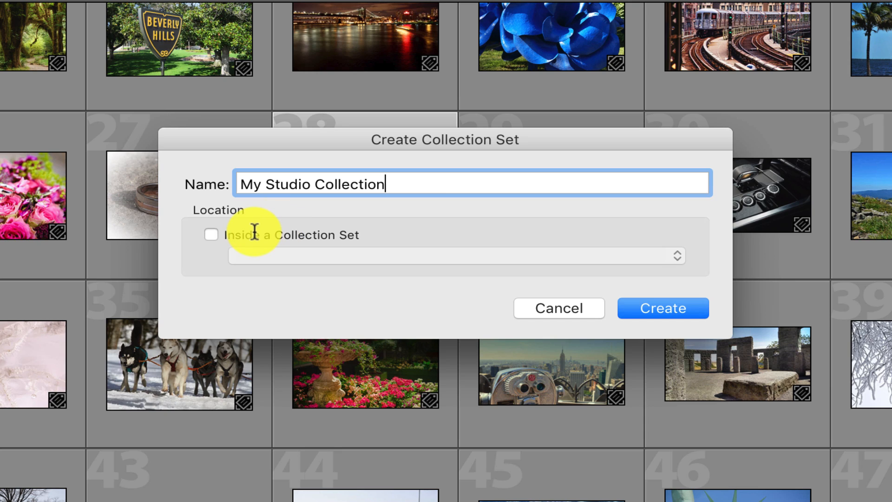
mouse_move(263, 237)
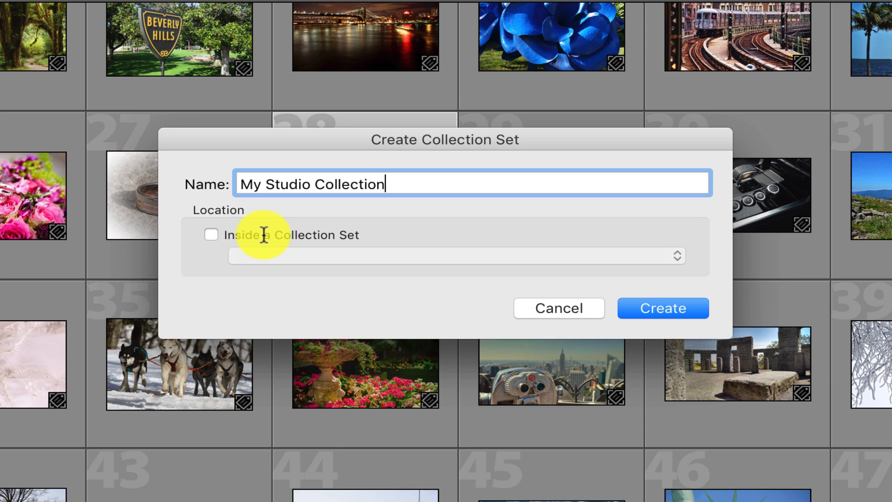
mouse_move(246, 237)
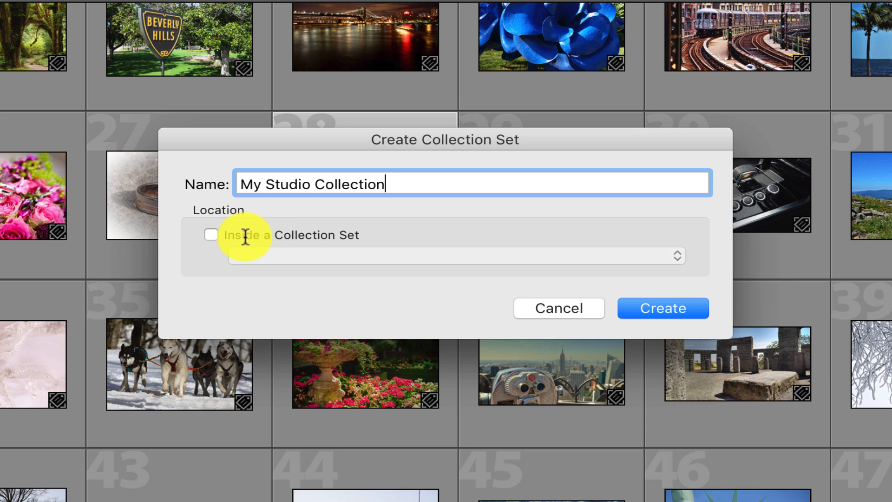
click(211, 235)
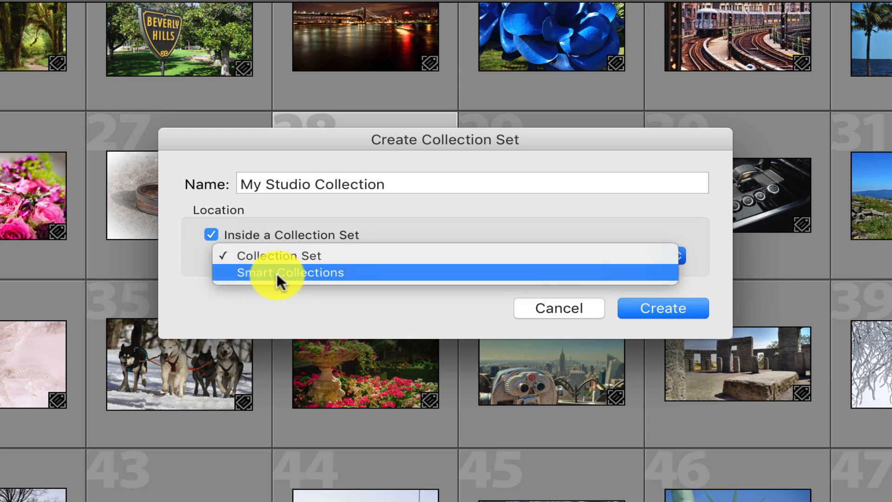
click(291, 255)
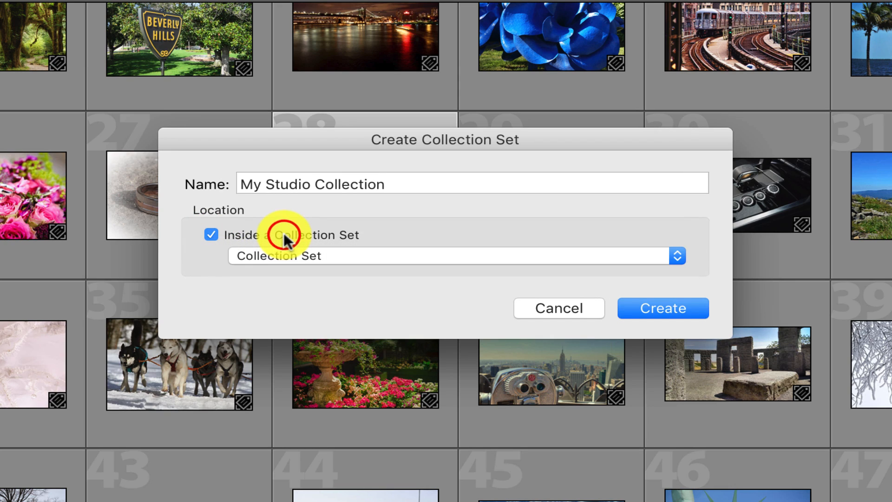
mouse_move(287, 241)
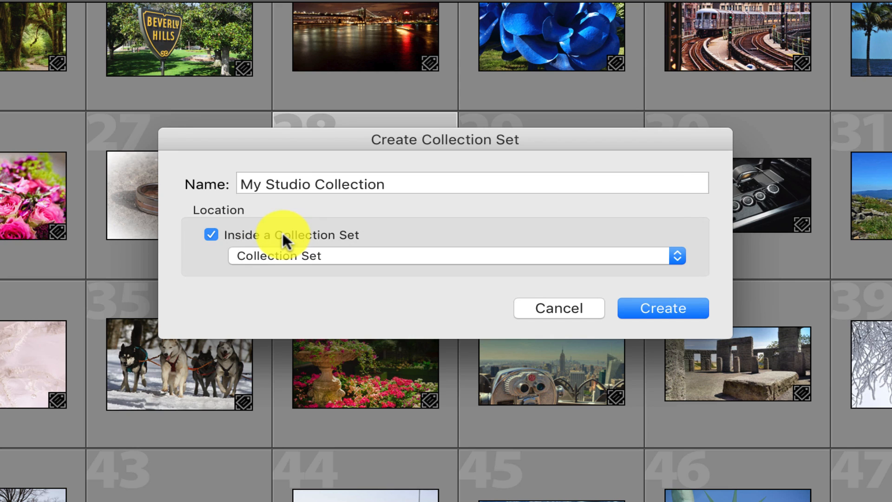
click(210, 234)
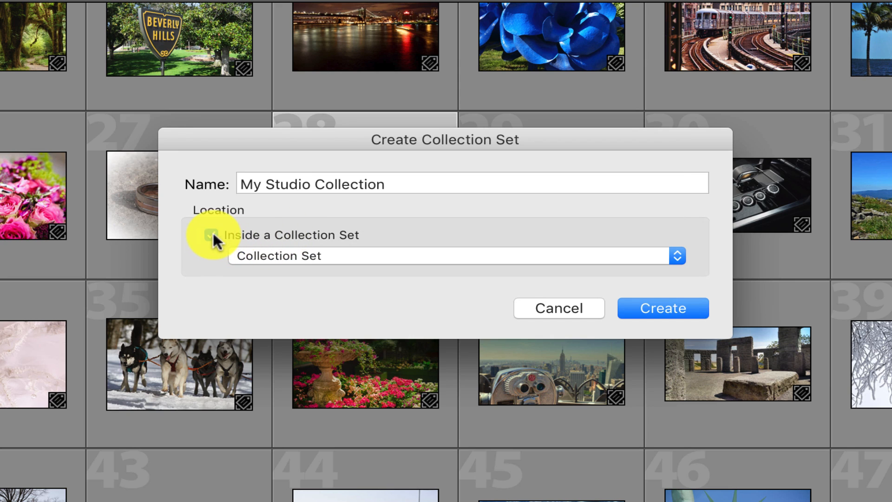
click(212, 235)
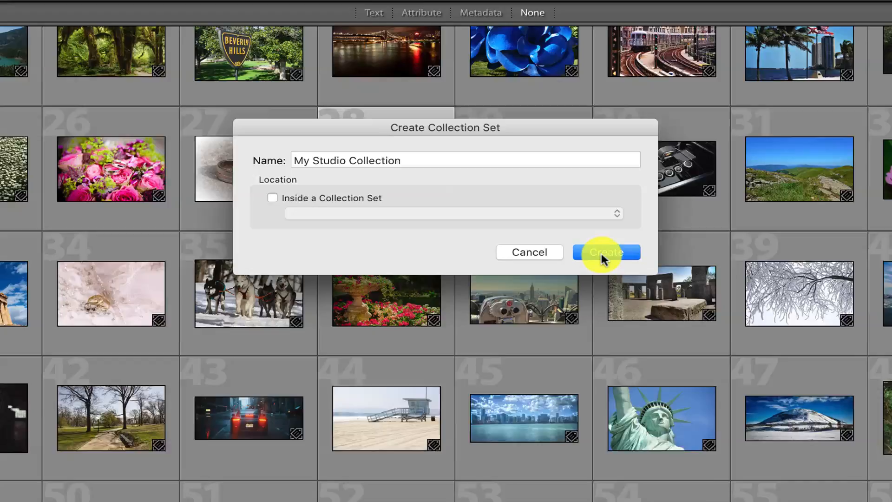
Step: Create the My Studio Collection set and select it in the Collections list
click(606, 252)
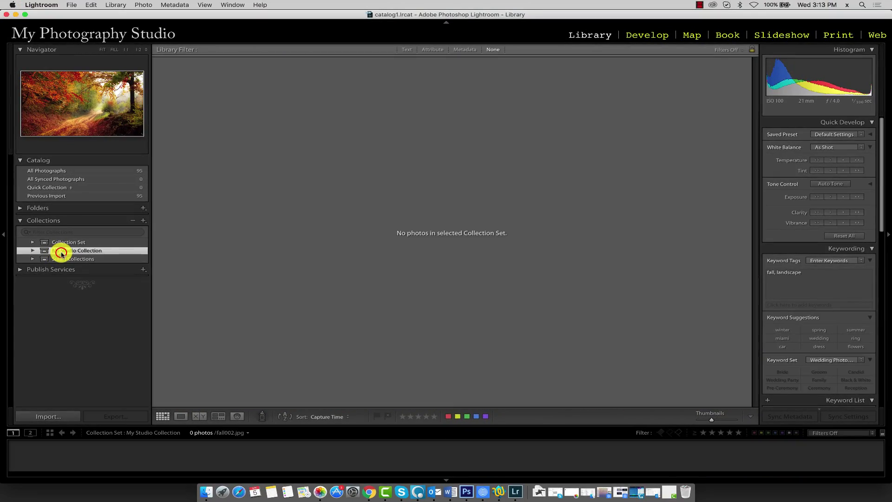
click(78, 250)
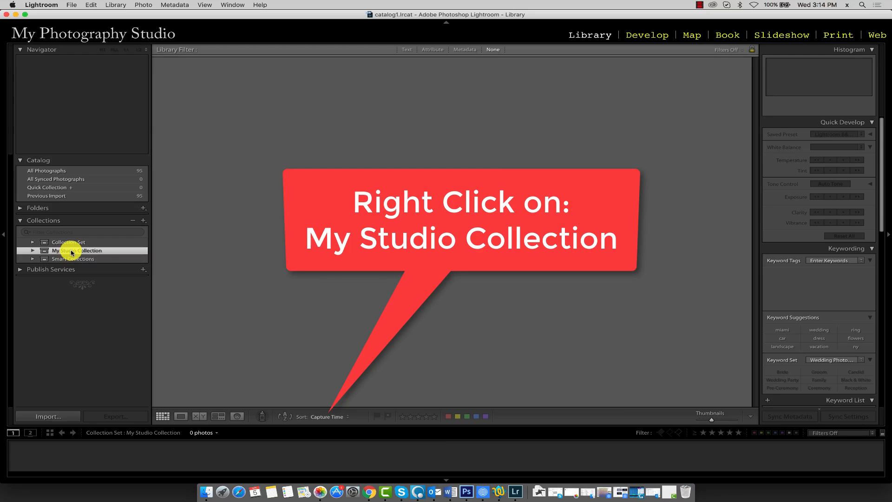
Step: Start a collection set named My Vacations nested inside My Studio Collection
right_click(72, 251)
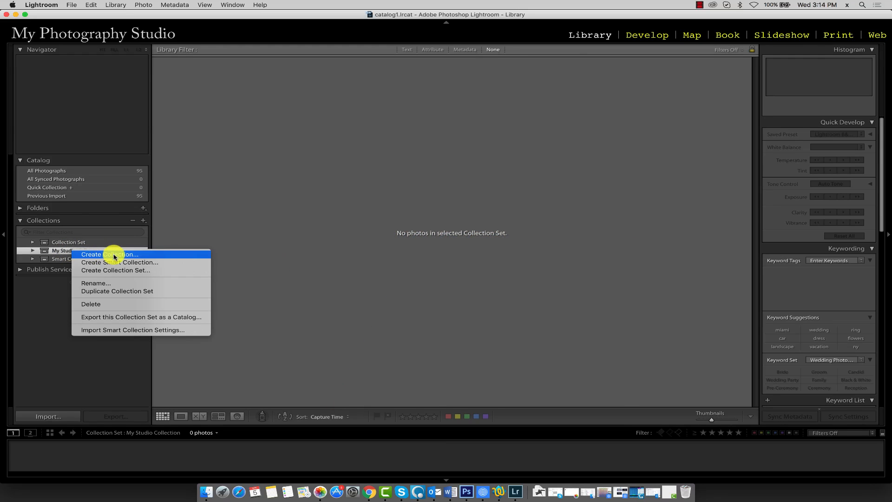
click(116, 270)
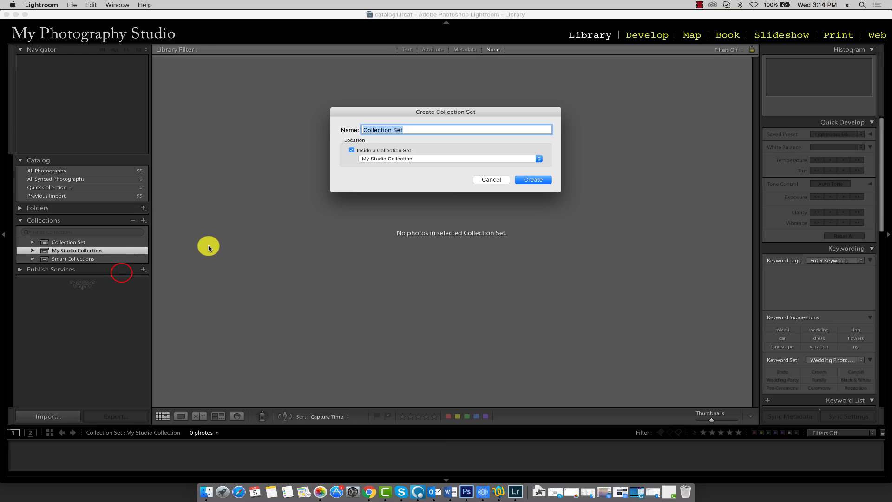
text(My Vacation)
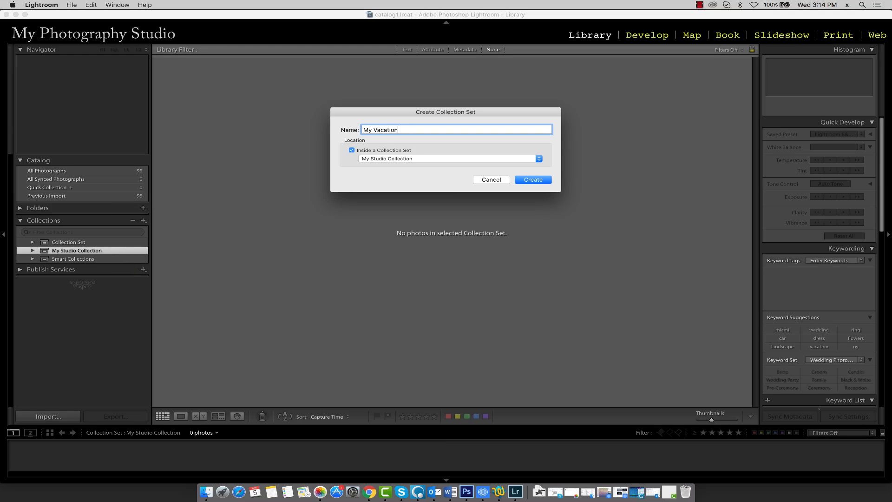
text(s)
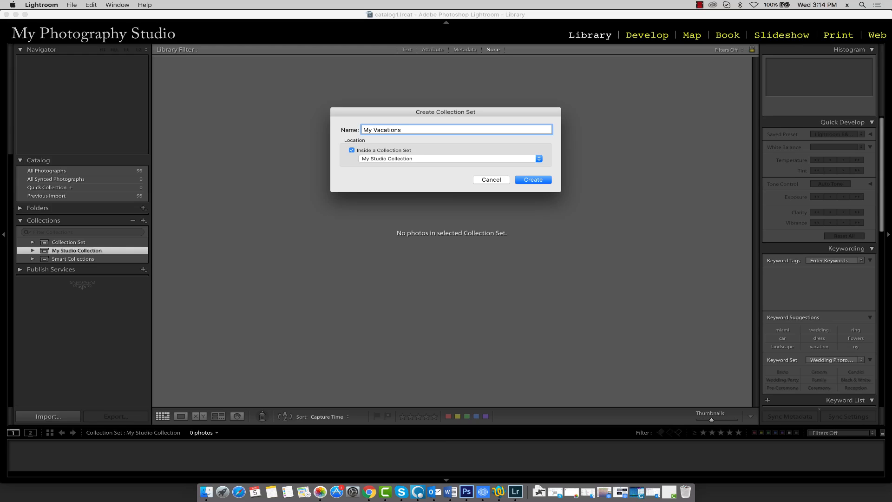
mouse_move(380, 162)
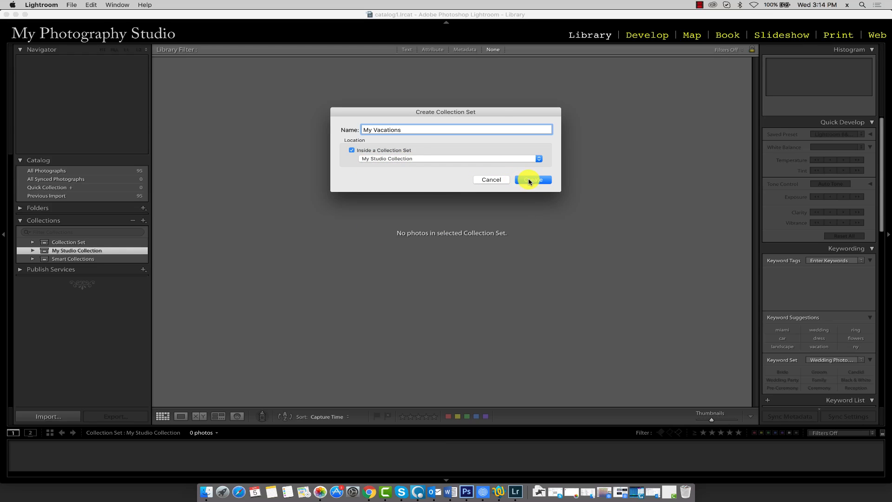
Step: Create the nested My Vacations set under My Studio Collection
click(532, 179)
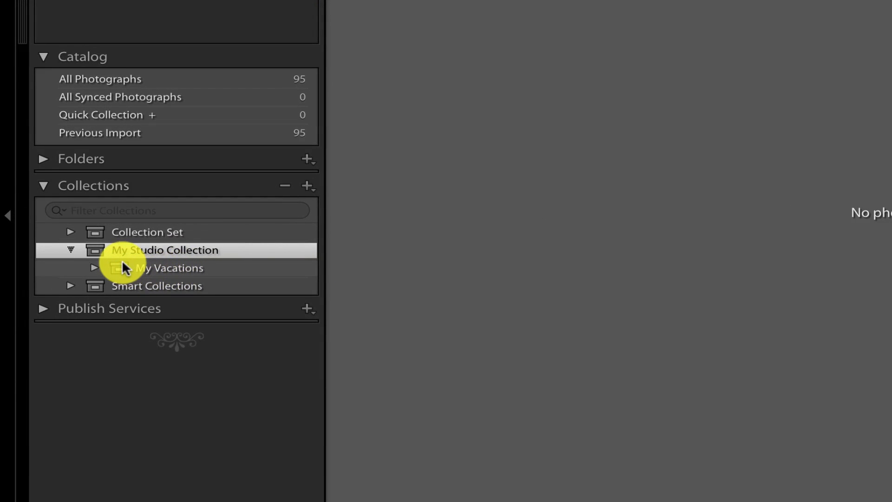
mouse_move(189, 250)
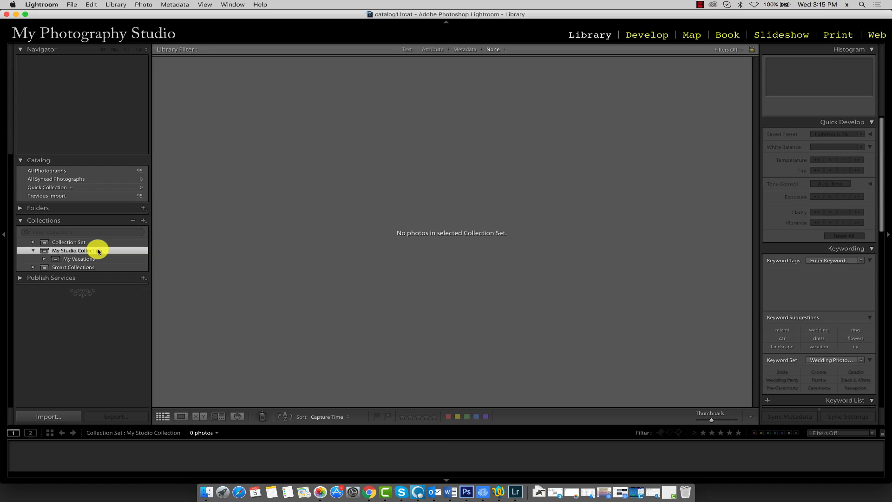
mouse_move(93, 260)
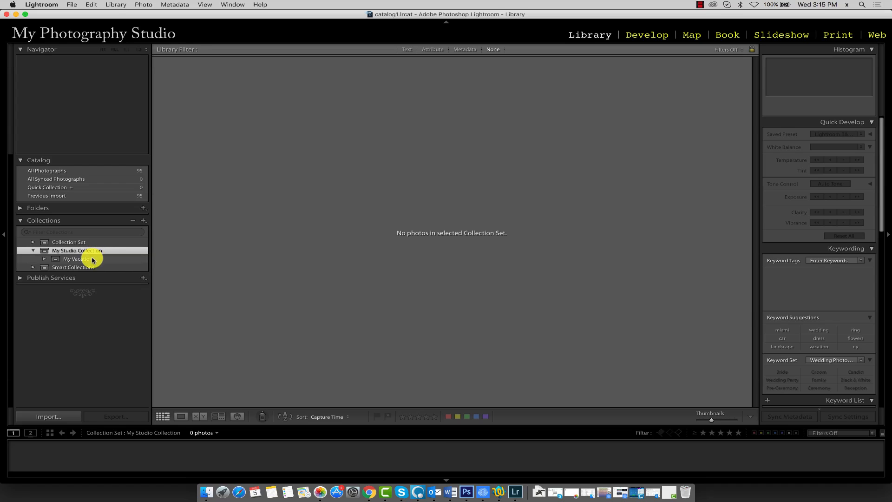
Step: Create an empty Miami collection located inside the My Vacations set
click(75, 259)
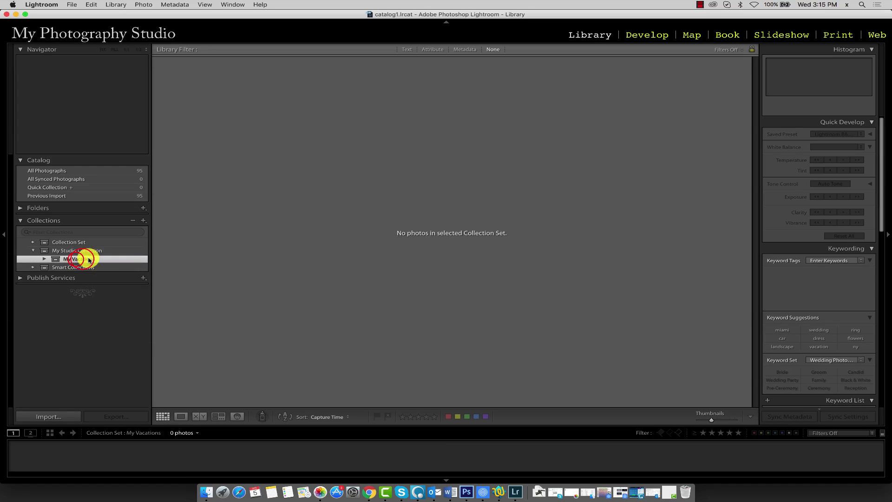
right_click(74, 260)
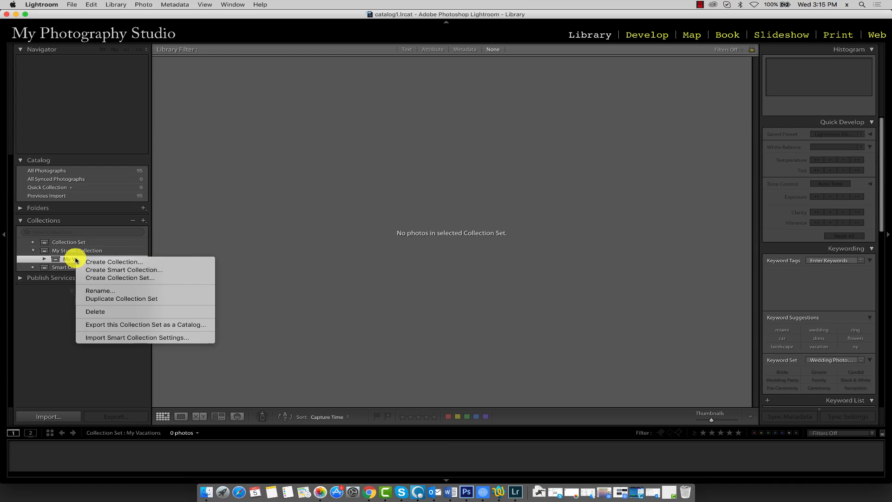
mouse_move(114, 262)
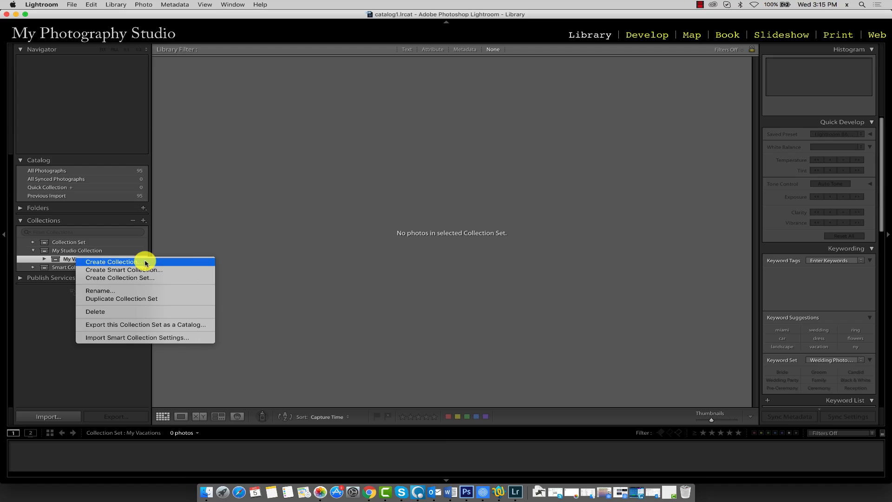
click(109, 262)
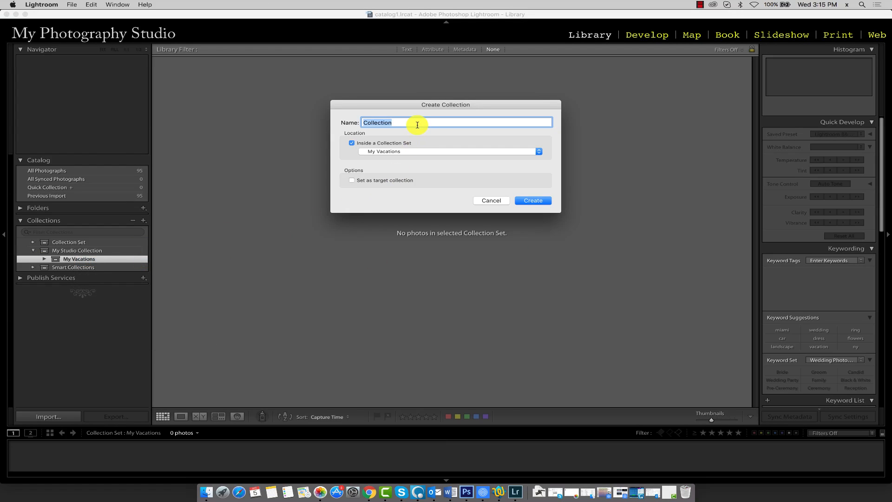
text(Mi)
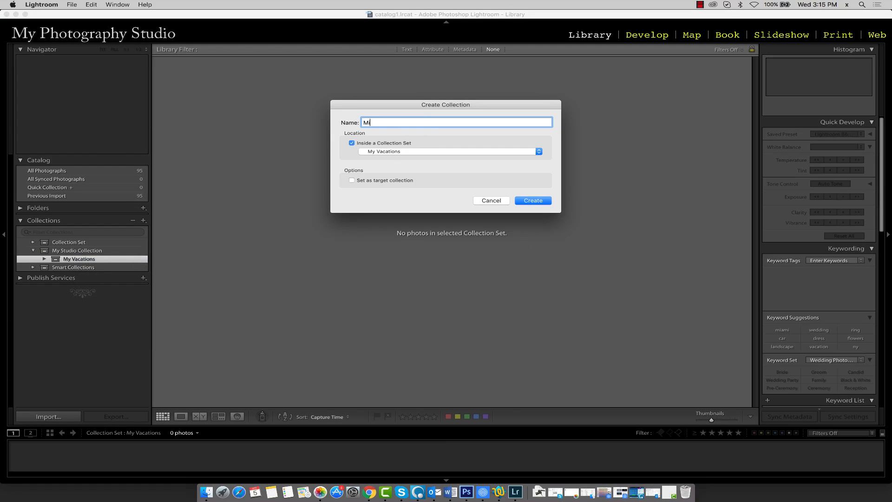
text(ami)
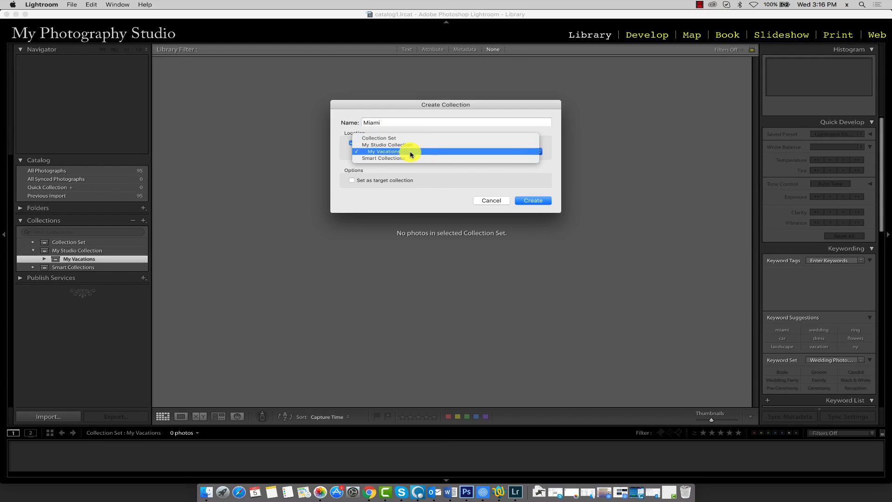
click(388, 151)
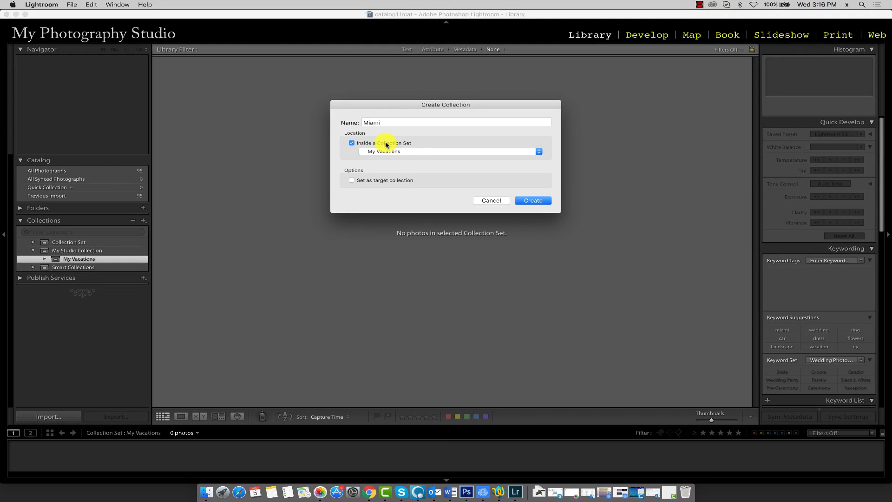
mouse_move(533, 201)
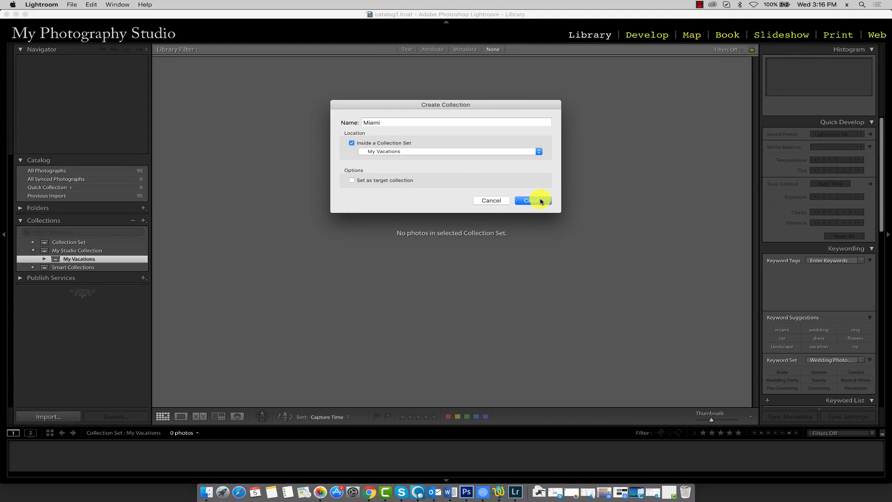
click(531, 201)
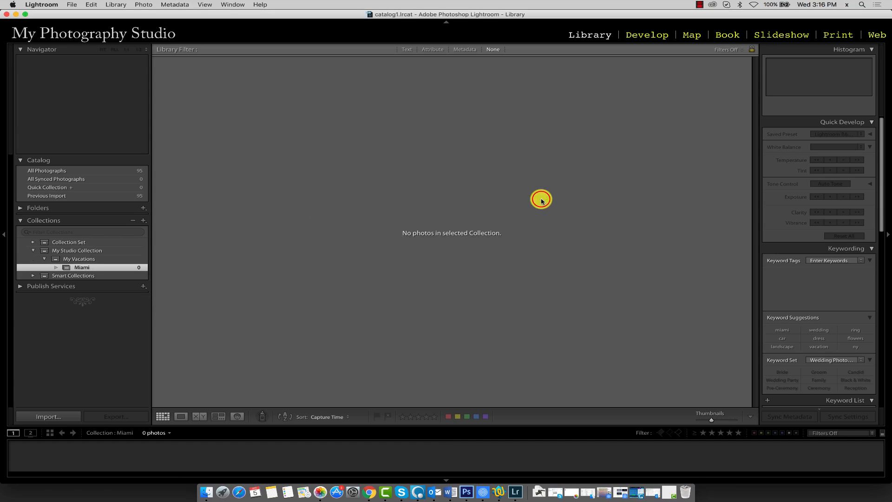
mouse_move(541, 200)
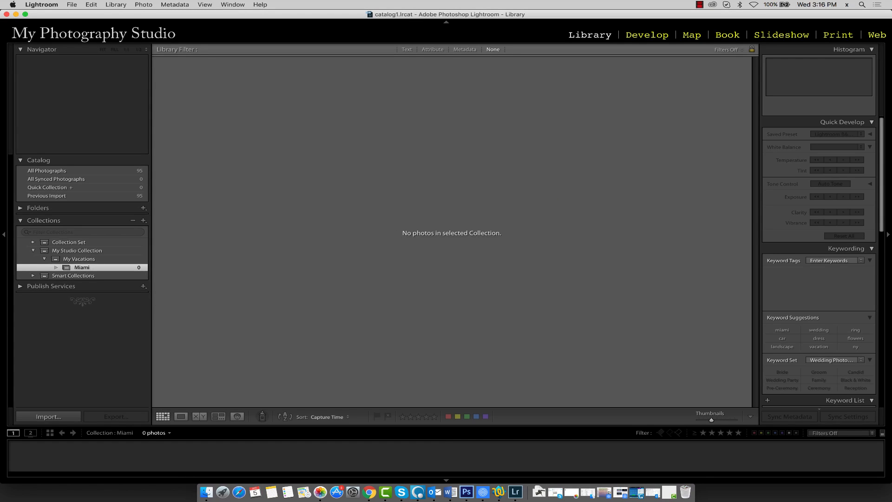
Step: Create an LA collection inside My Vacations, alongside Miami
right_click(78, 259)
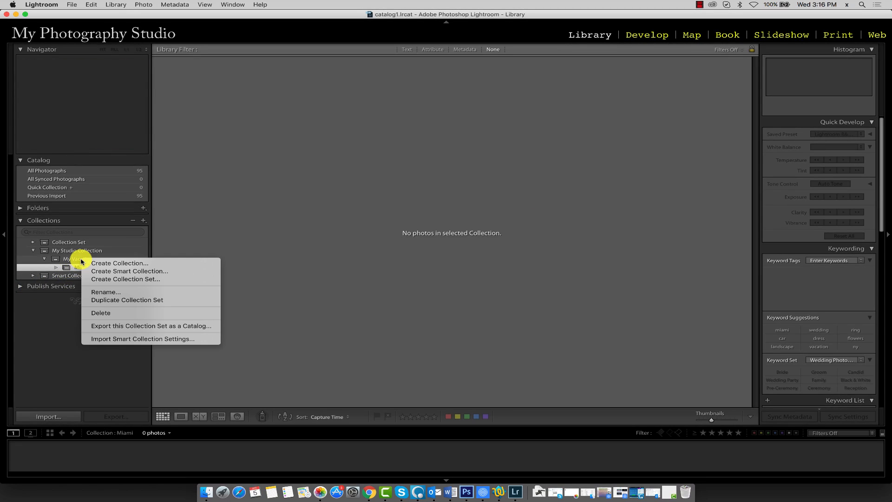
mouse_move(123, 263)
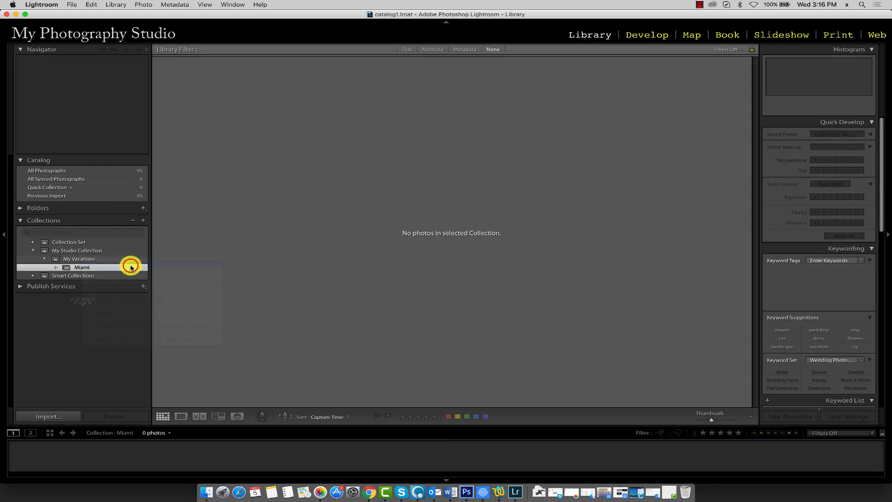
click(143, 220)
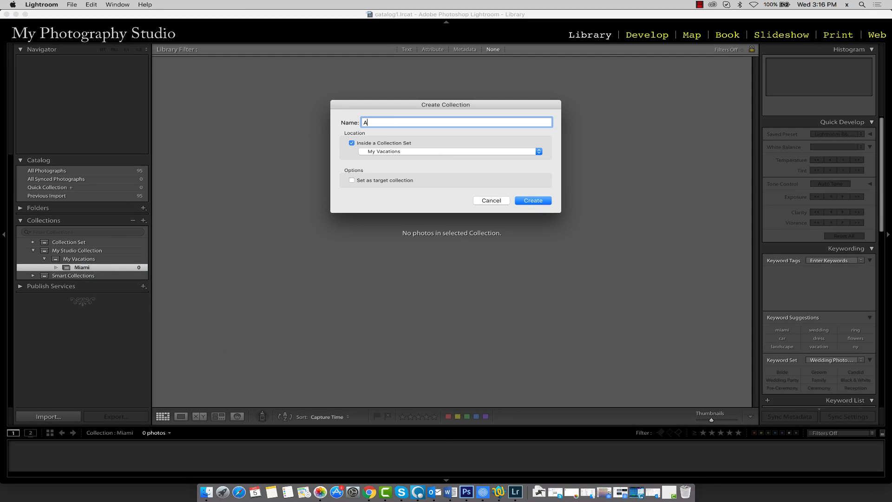
text(LA)
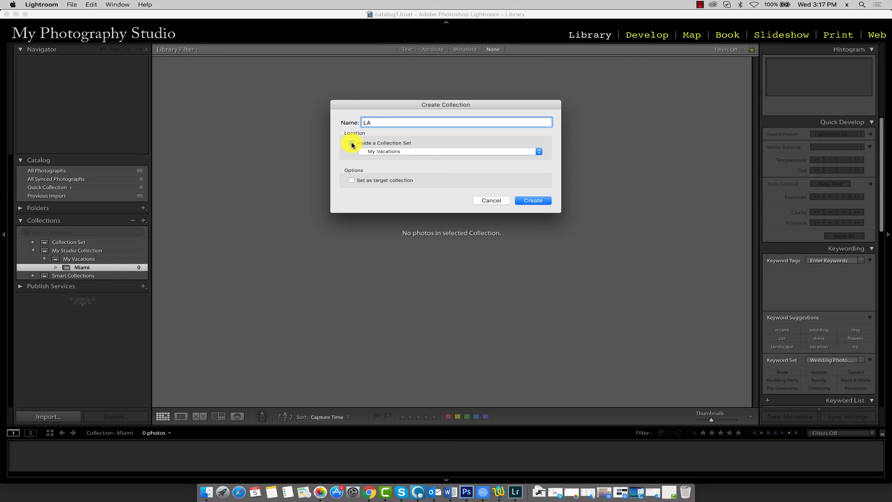
click(352, 143)
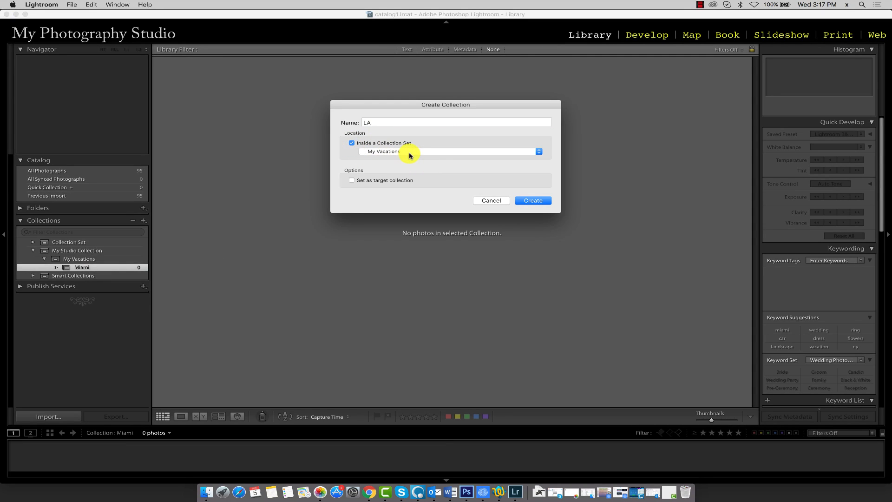
mouse_move(412, 156)
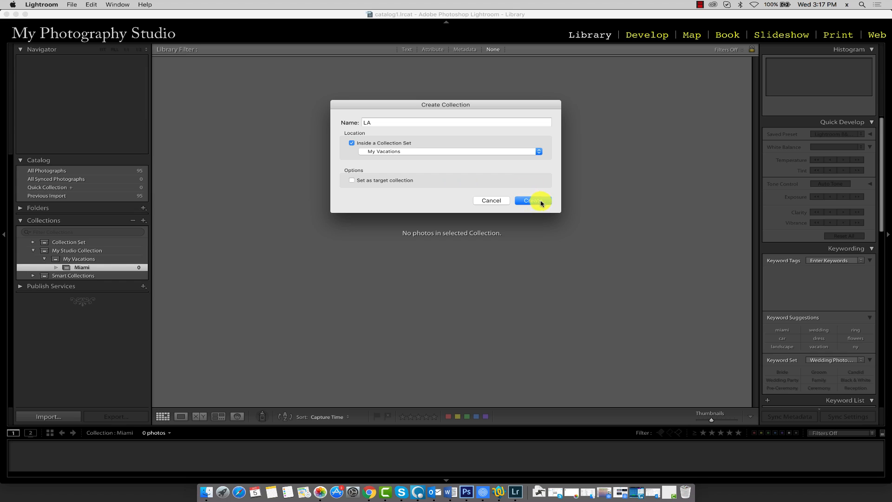
click(532, 201)
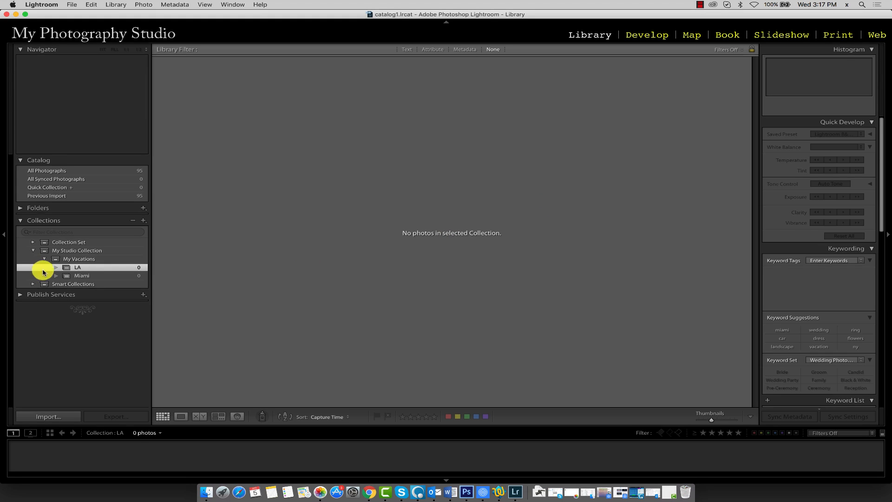
Step: Create NY and WA collections inside the My Vacations set
right_click(77, 268)
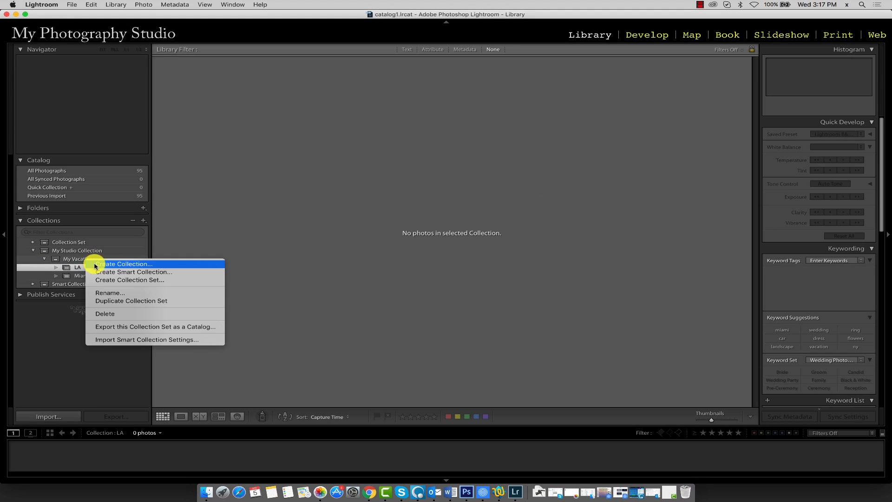
click(125, 263)
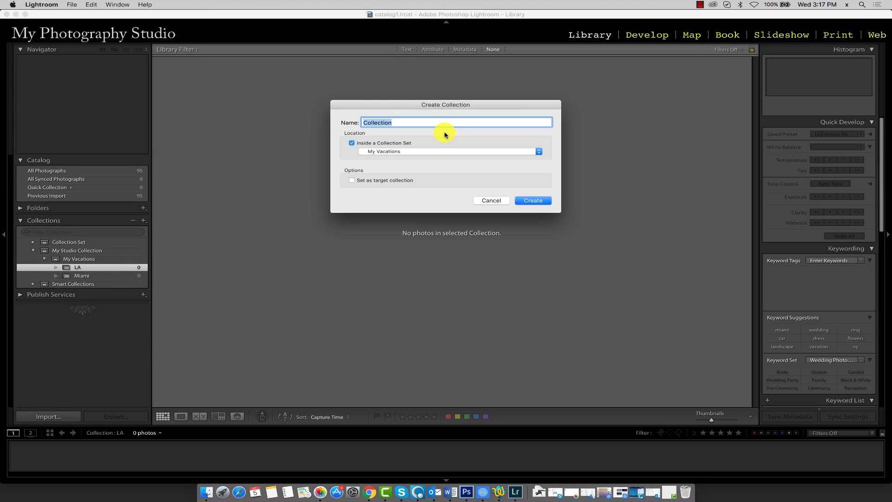
text(NY)
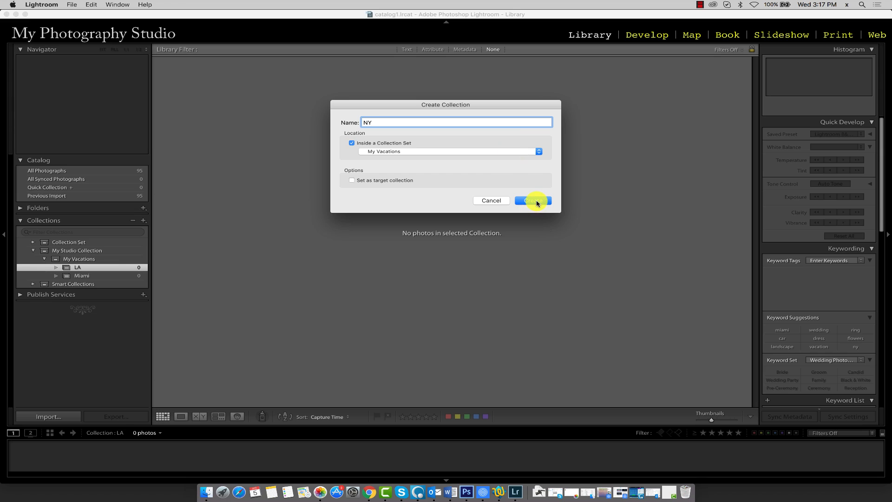
click(533, 201)
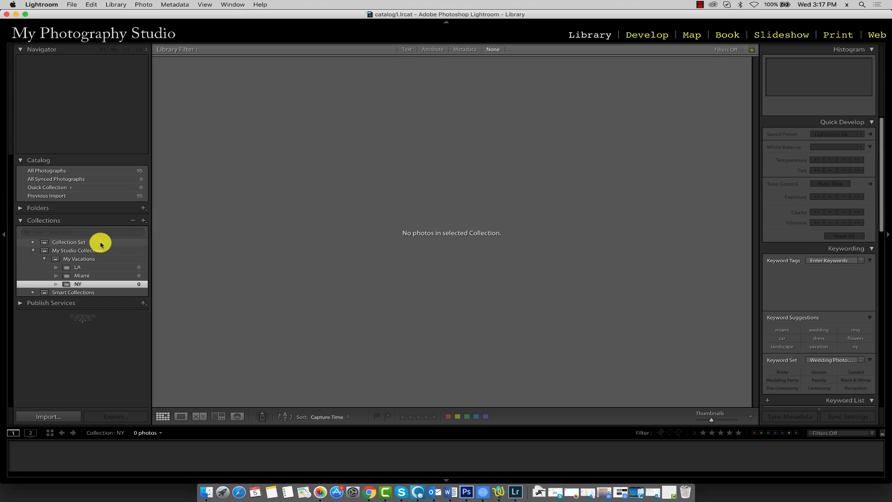
right_click(79, 259)
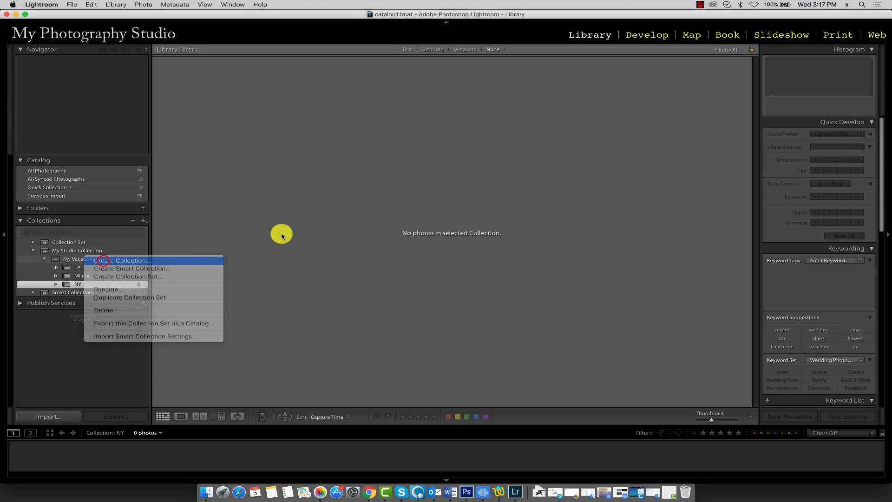
click(123, 261)
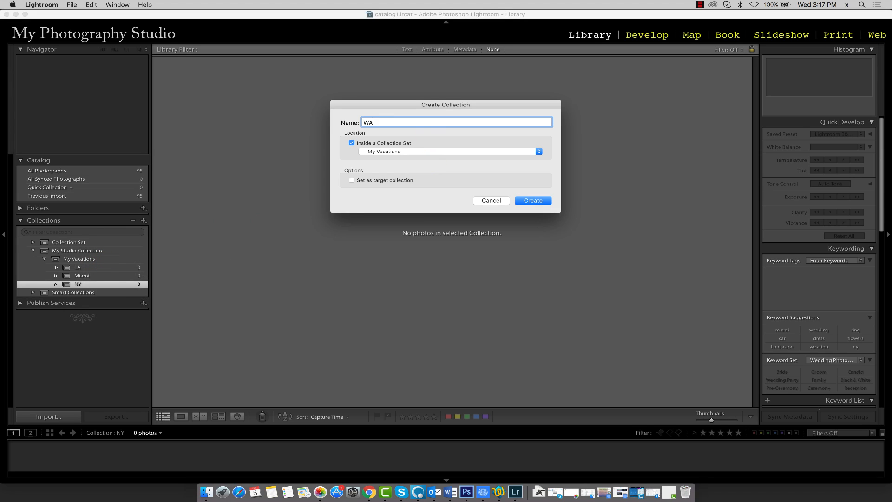
mouse_move(452, 152)
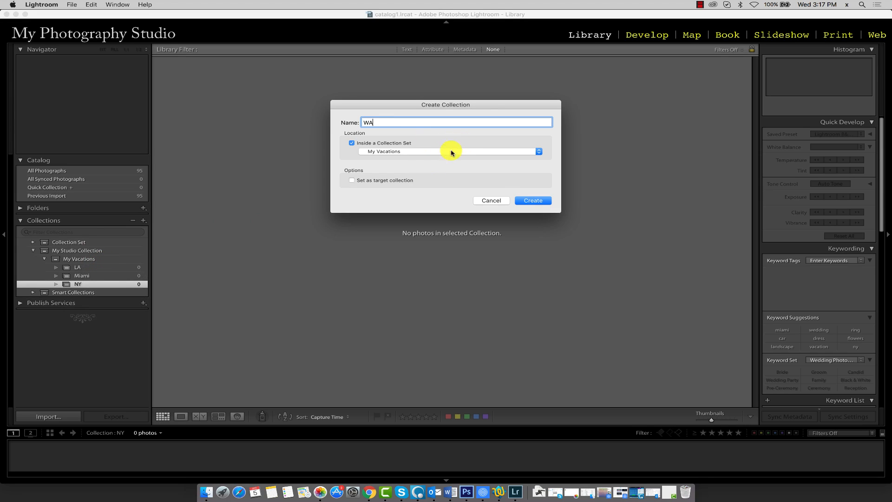
click(531, 201)
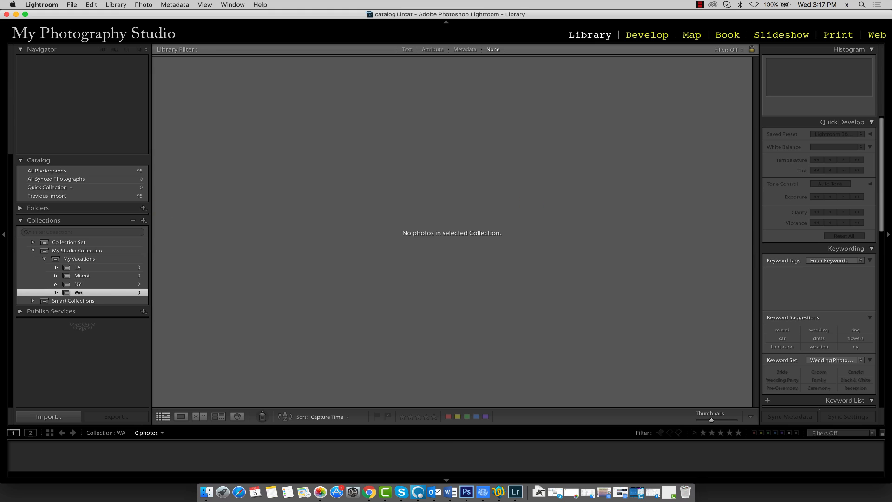